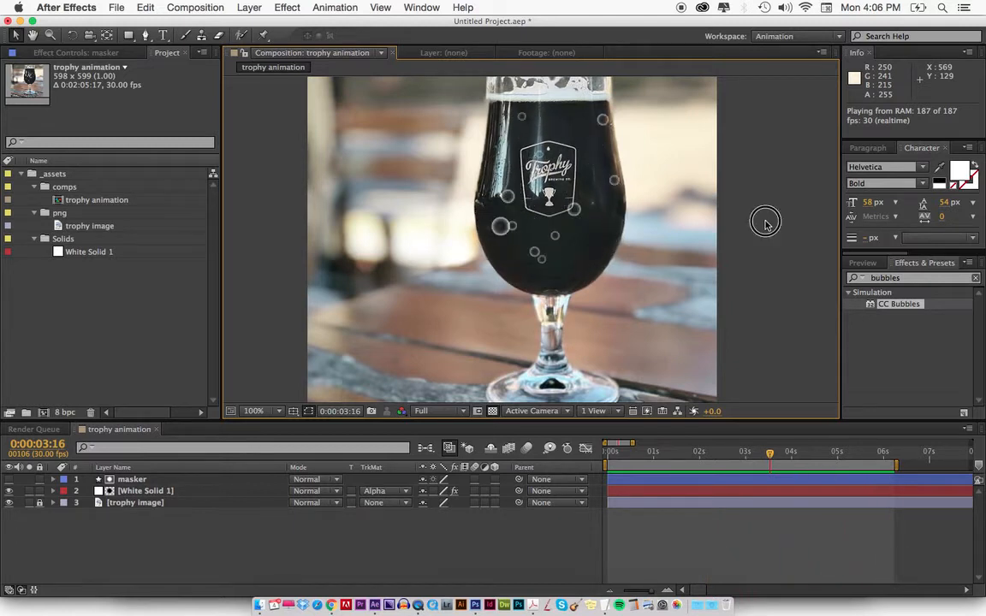
Step: Create a new composition, trophy image 2, from the trophy image layer
click(254, 411)
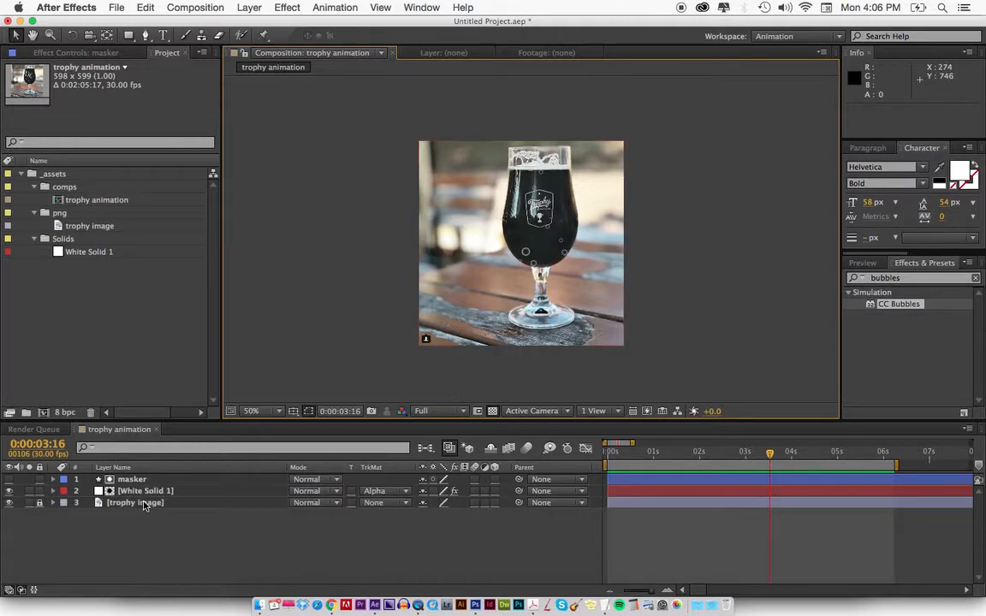
click(135, 503)
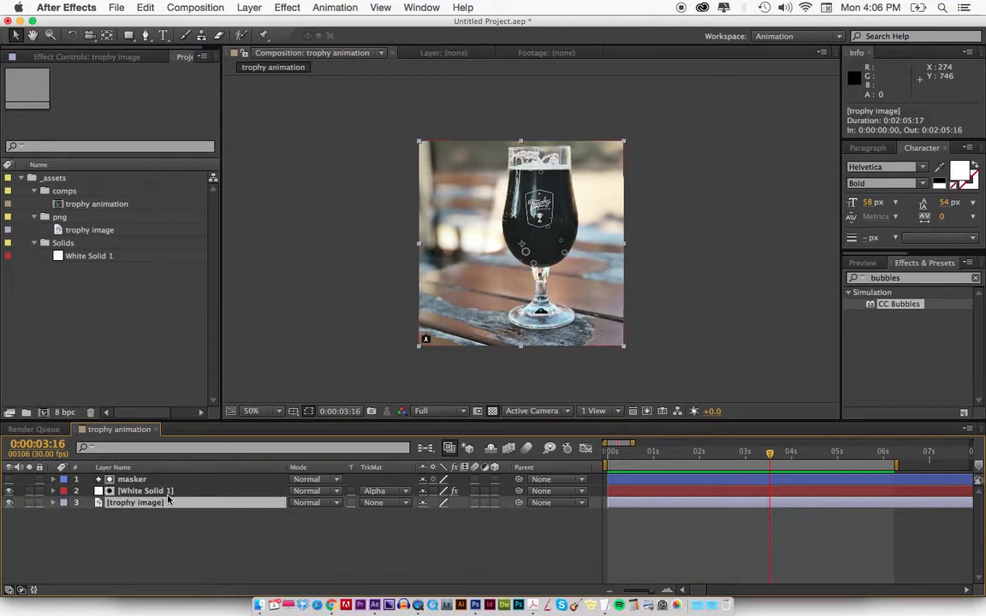
click(145, 489)
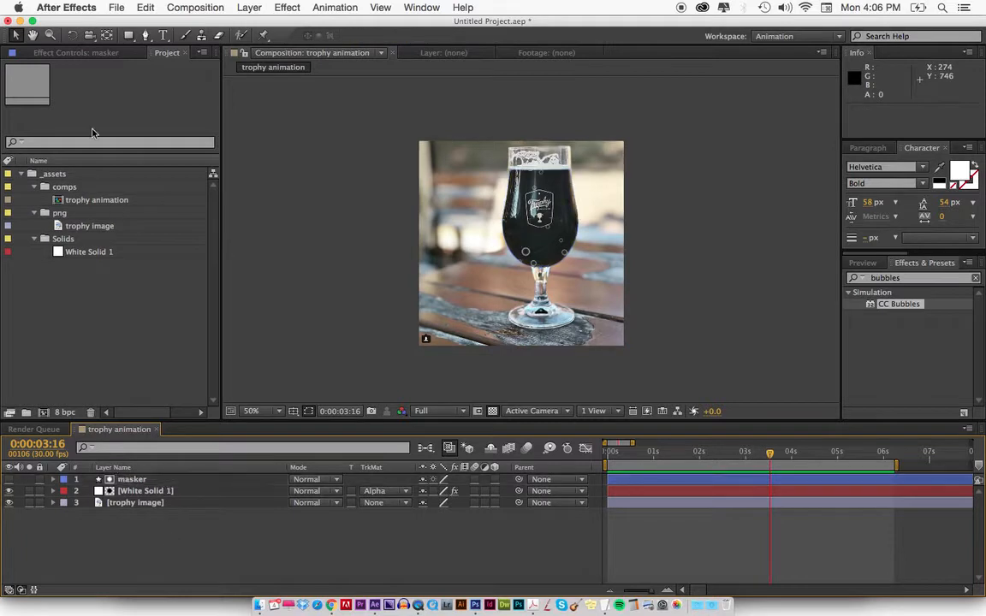
click(89, 226)
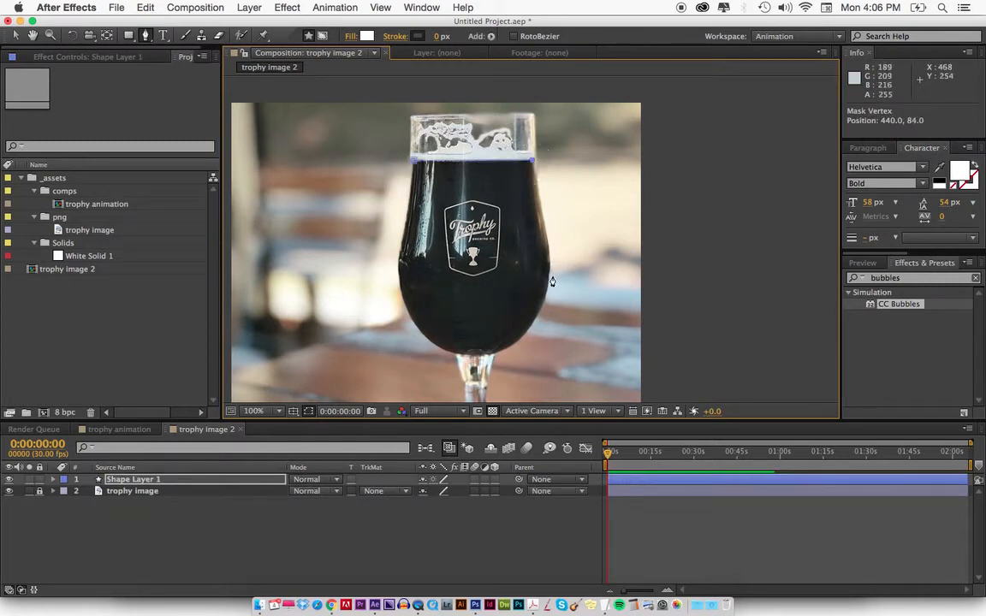
Step: Trace the glass interior as a white-filled shape and rename the layer masker
drag(415, 161, 552, 298)
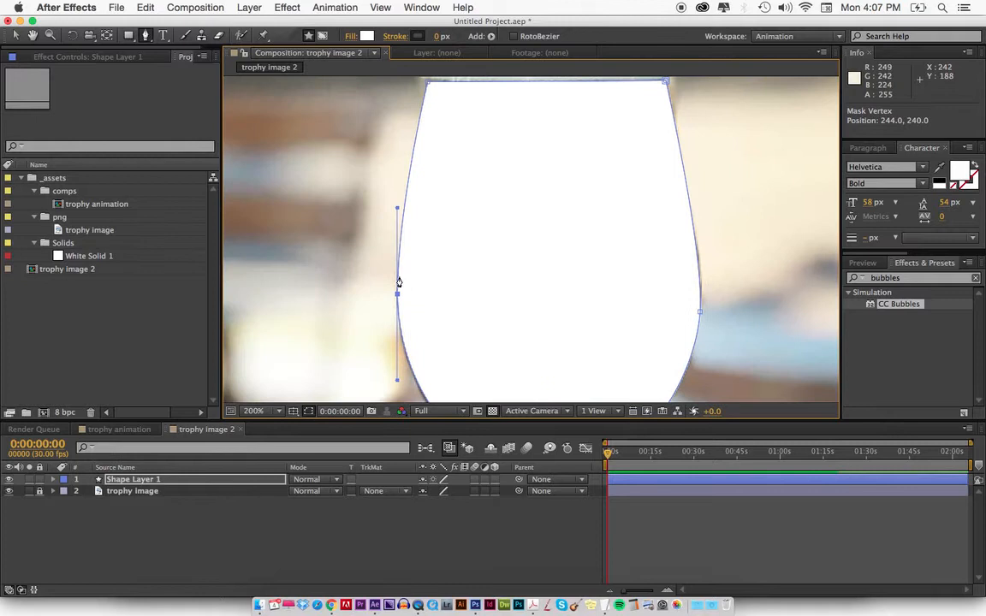
drag(397, 281, 401, 295)
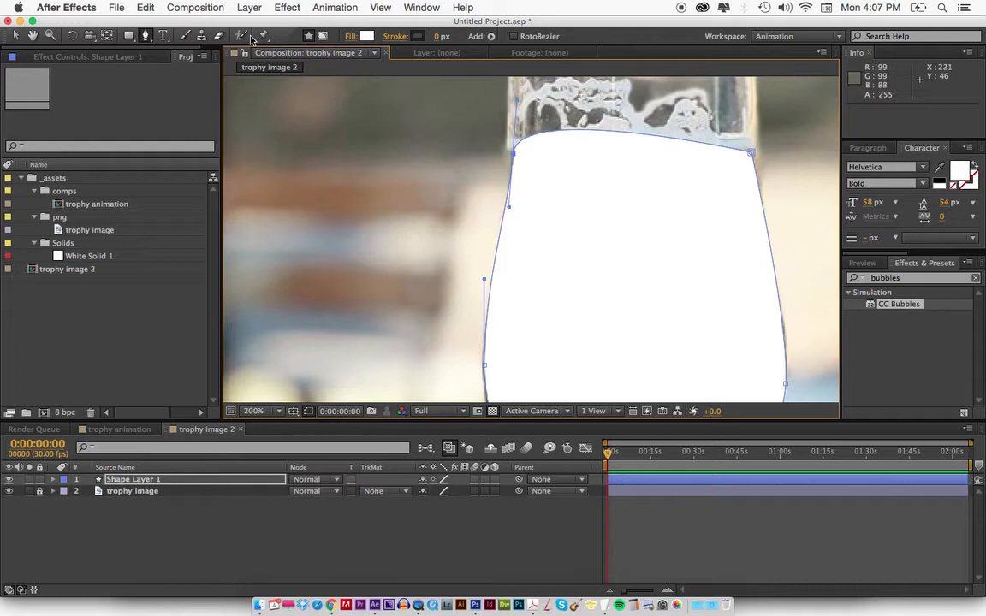
click(161, 34)
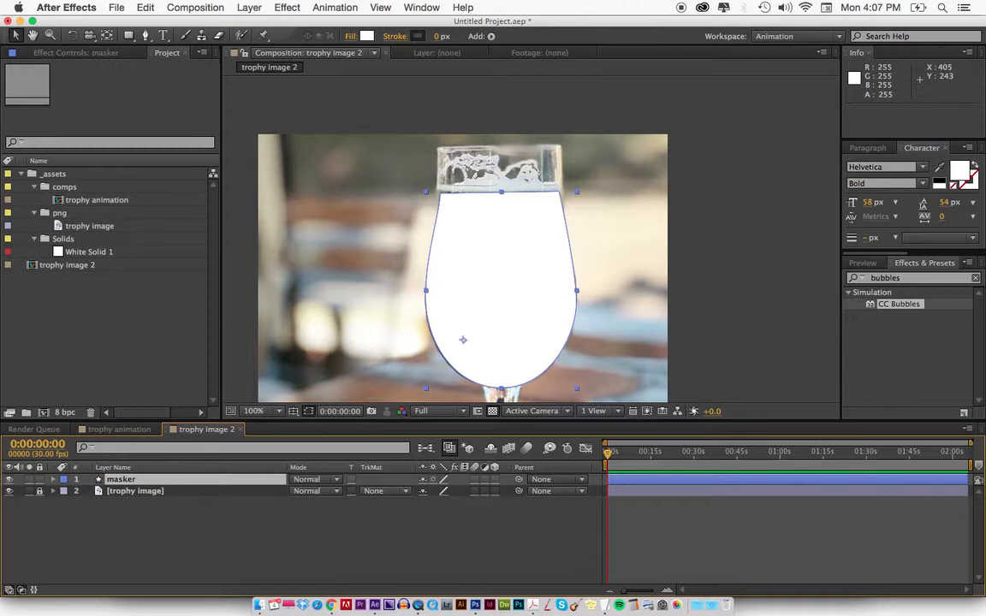
Step: Give the masker layer a red label colour
click(65, 480)
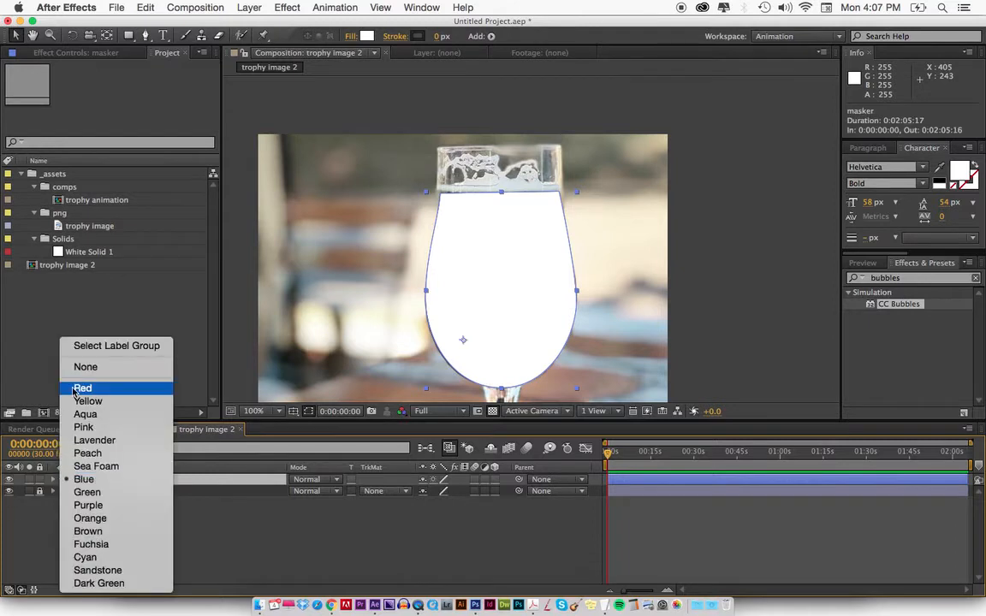
click(82, 387)
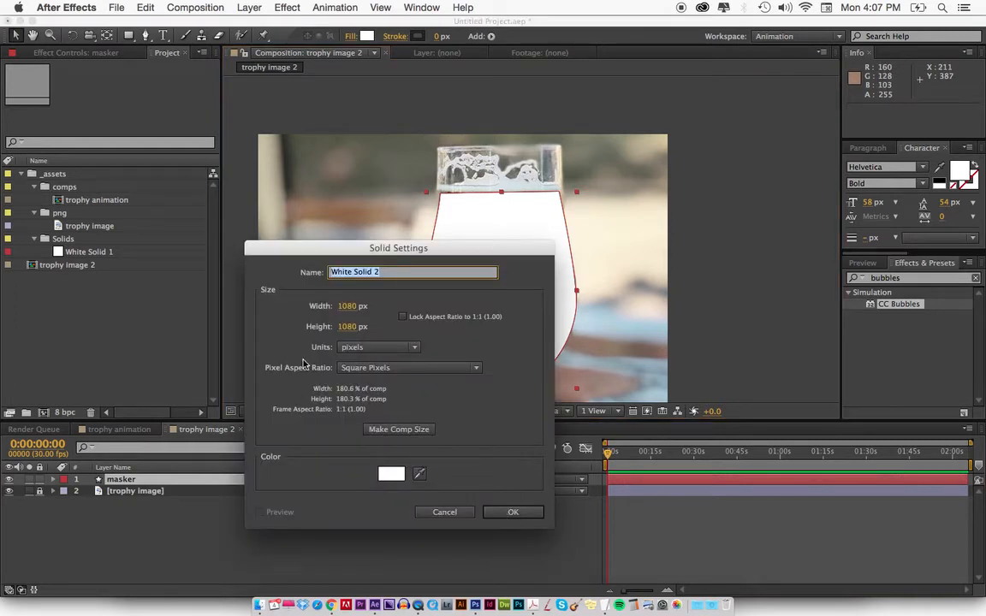
Step: Confirm the new white solid and dismiss Composition Settings unchanged
click(514, 512)
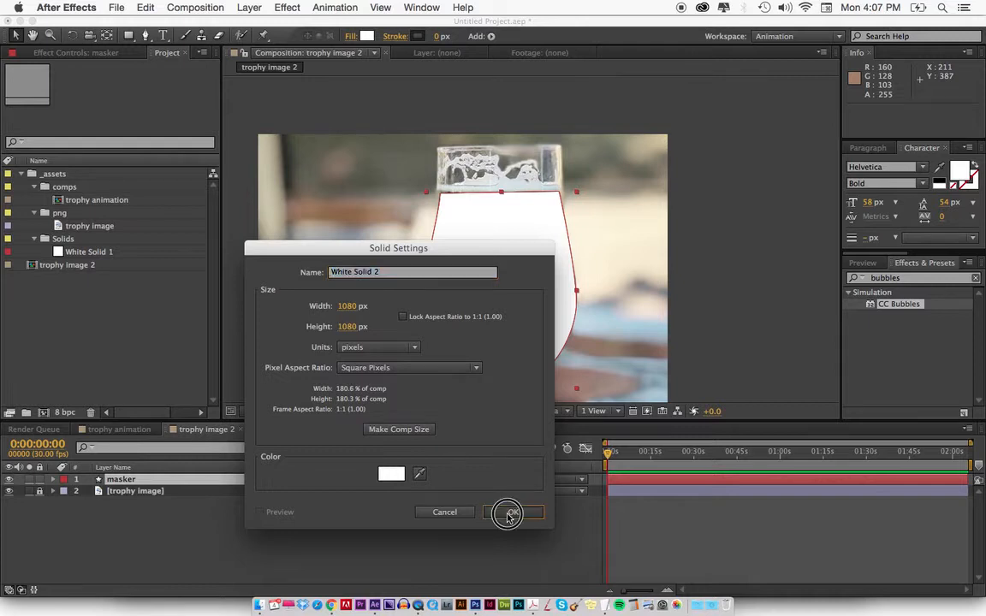
click(510, 512)
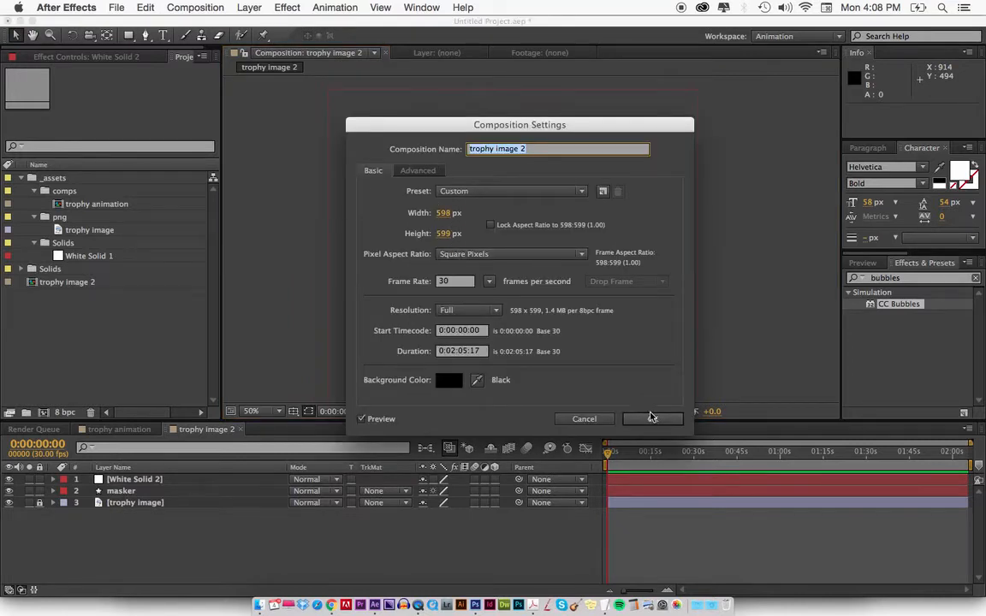
click(655, 418)
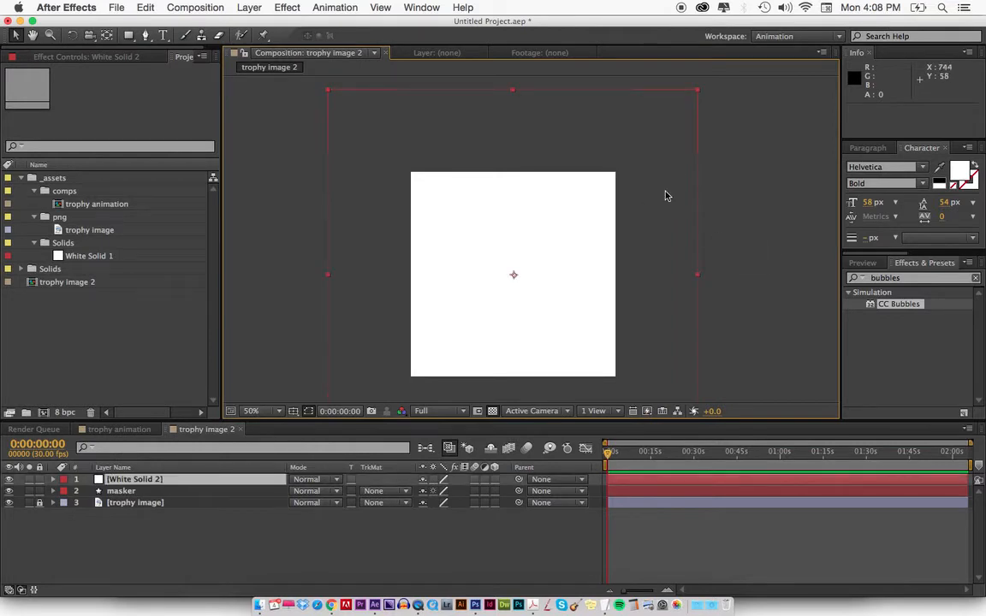
mouse_move(181, 455)
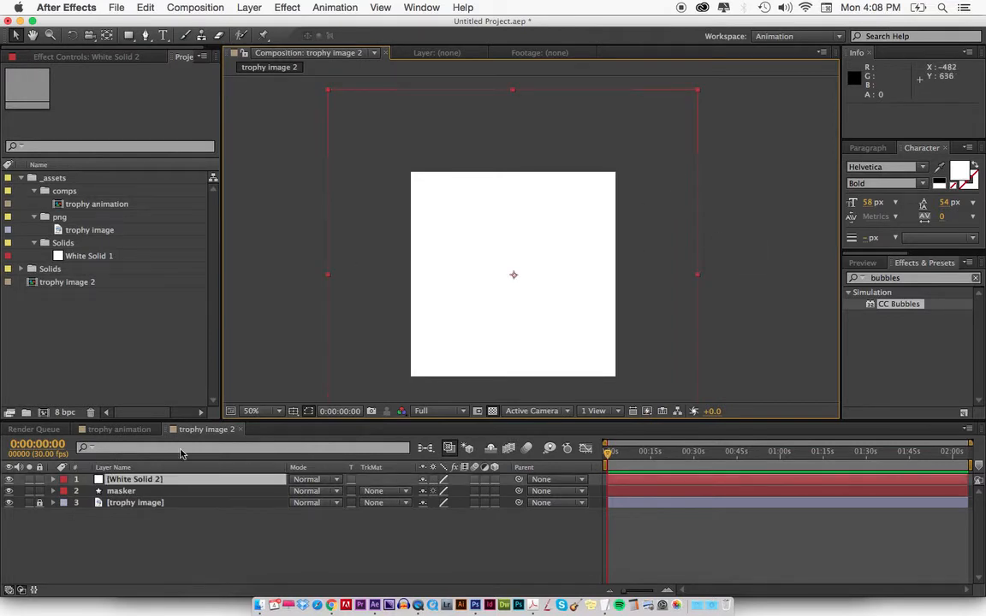
mouse_move(739, 283)
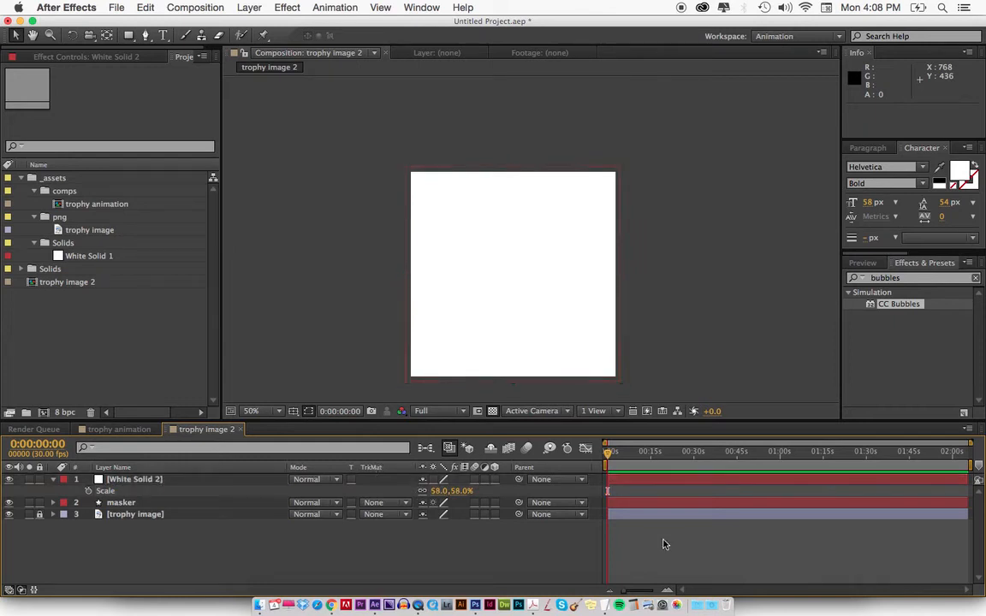
Step: Move masker above the white solid and clear the effects search
click(133, 479)
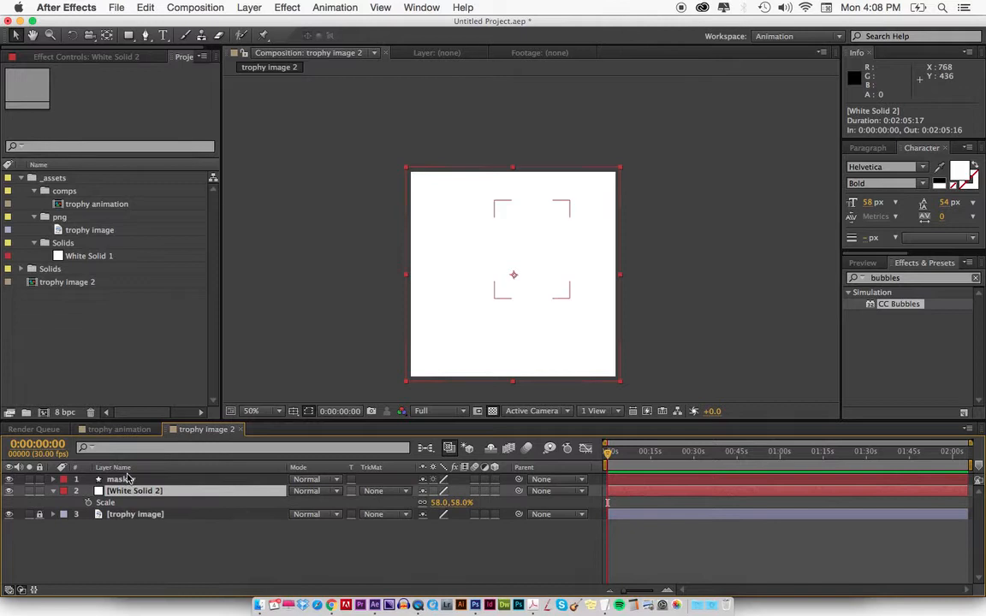
click(386, 490)
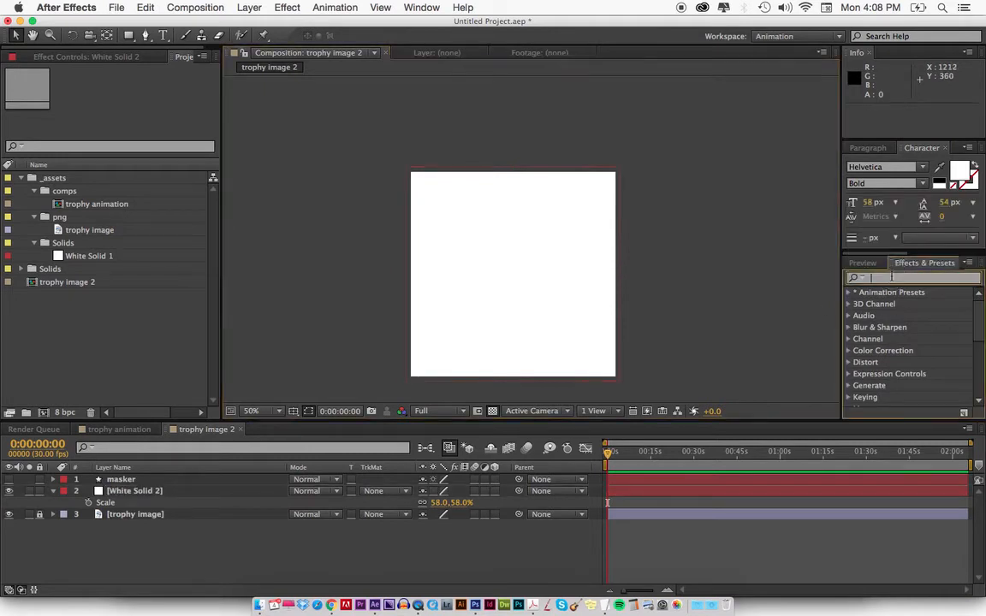
Step: Find CC Bubbles, apply it to the solid renamed bubbles, and preview the animation
text(bubbles)
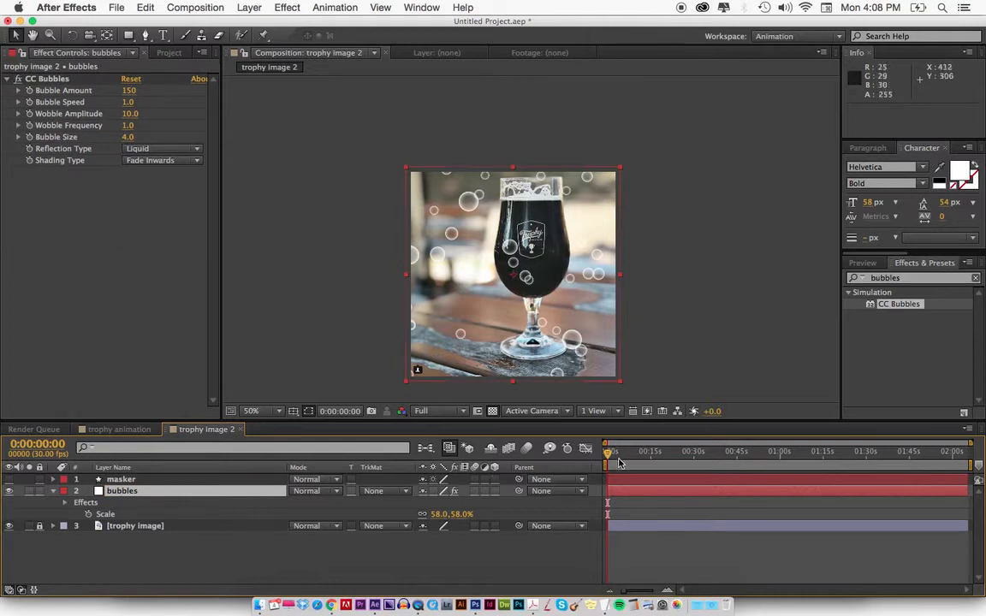
drag(610, 452, 654, 462)
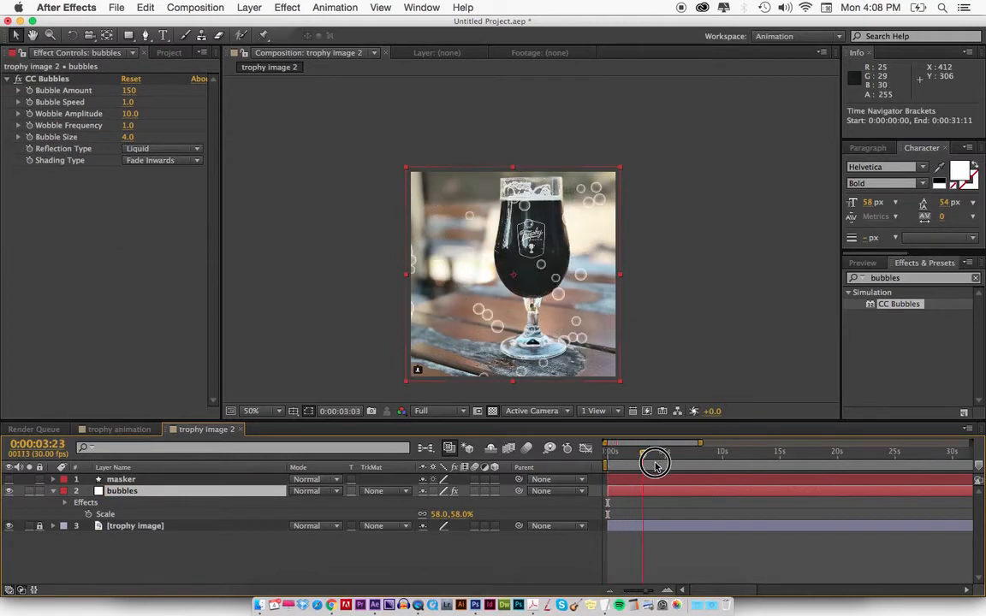
drag(654, 462, 637, 462)
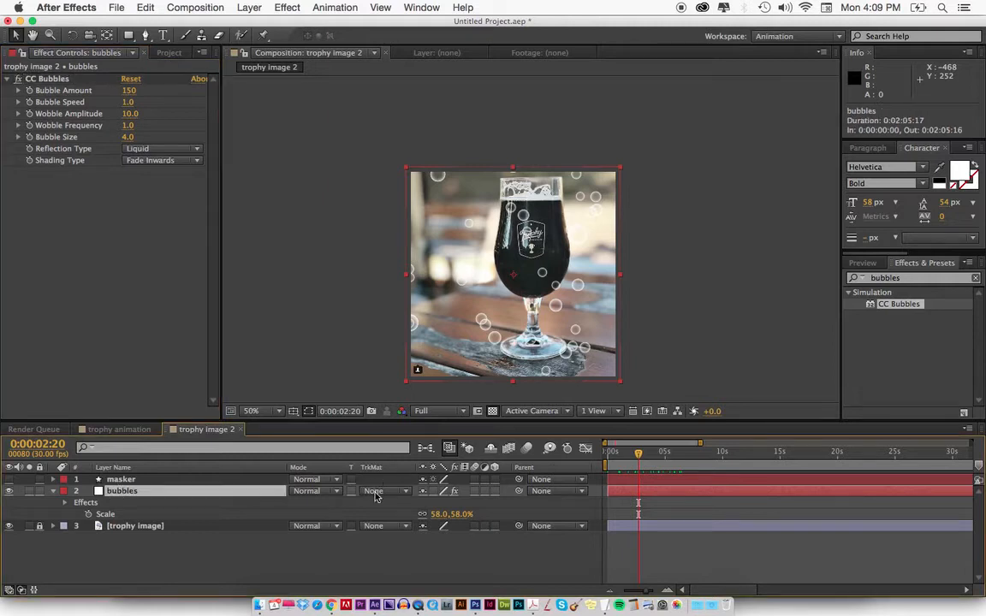
Step: Set the bubbles layer's track matte to Alpha Matte from masker
click(384, 489)
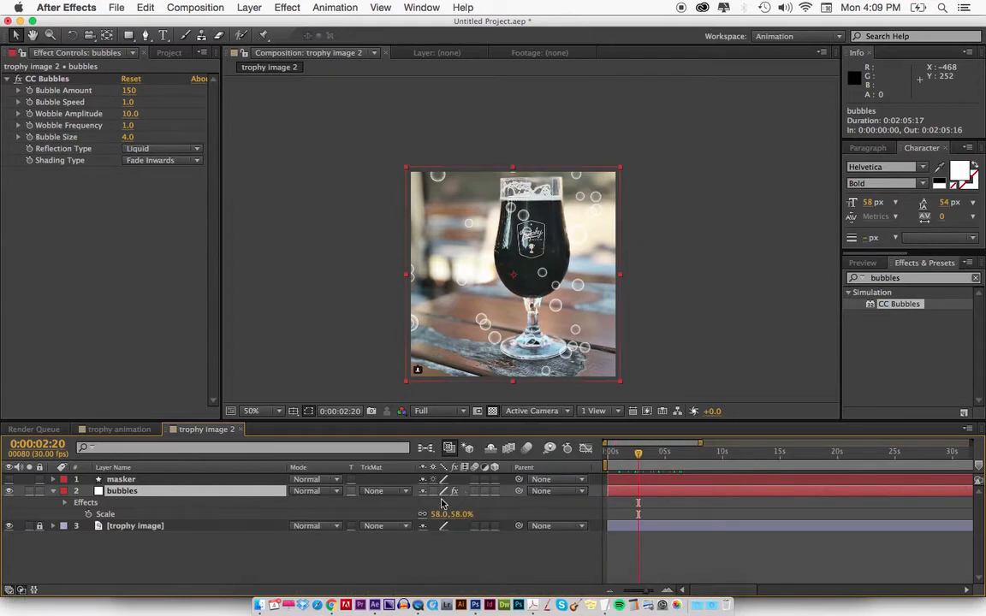
click(386, 490)
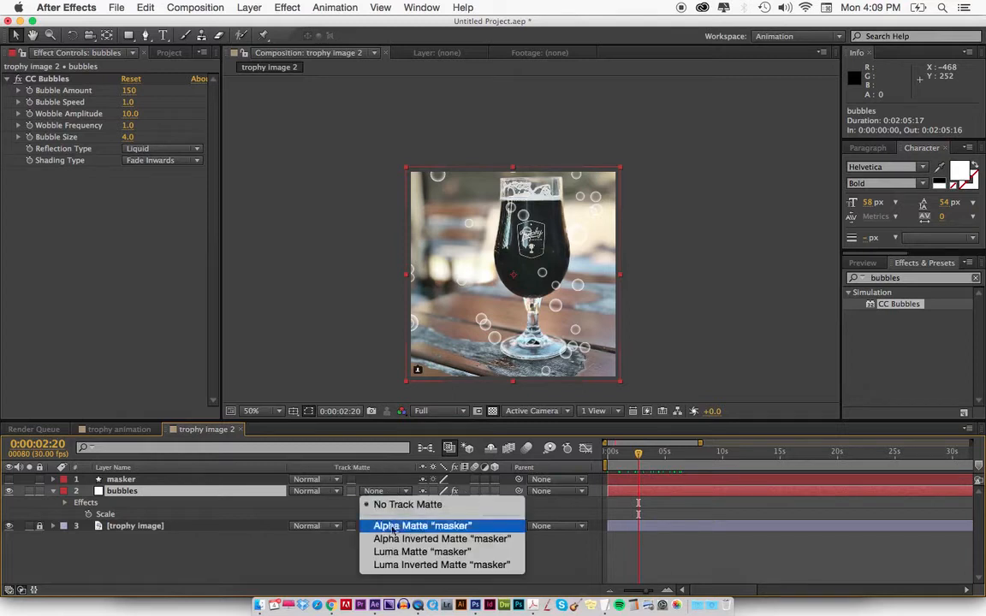
click(422, 526)
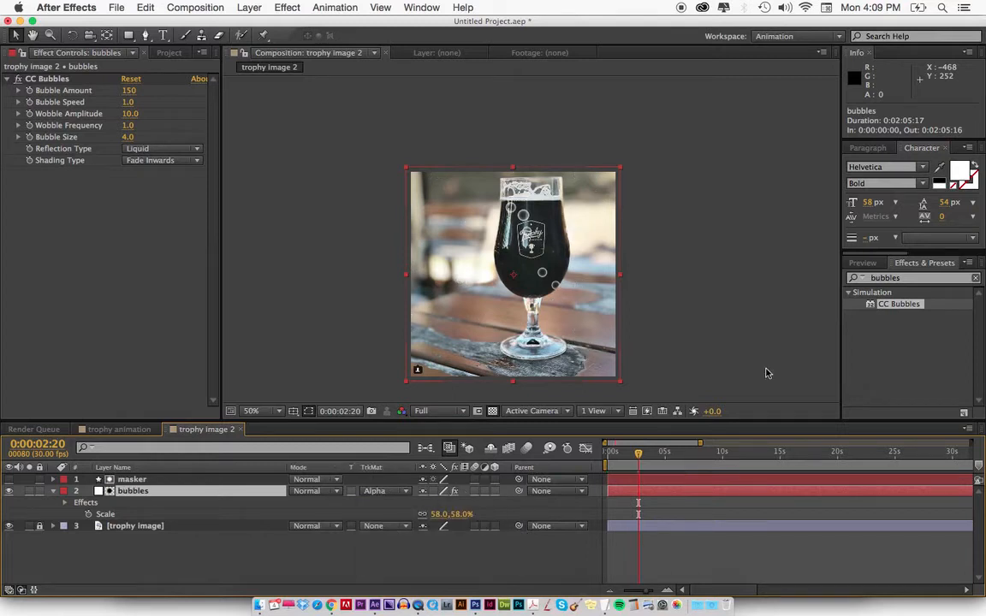
click(132, 479)
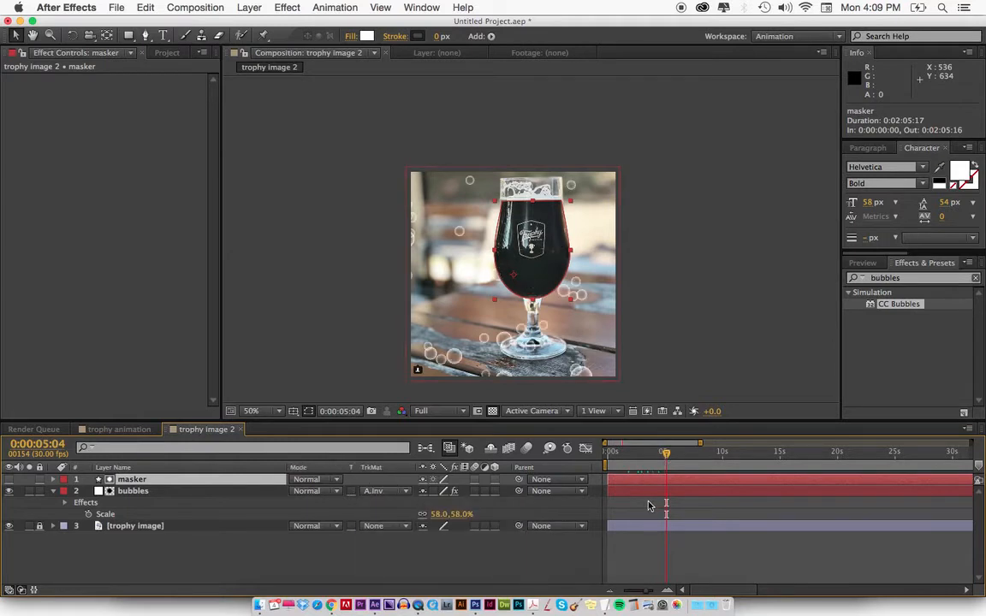
Step: Scrub the time indicator to check bubbles rise only inside the glass
drag(666, 452, 634, 452)
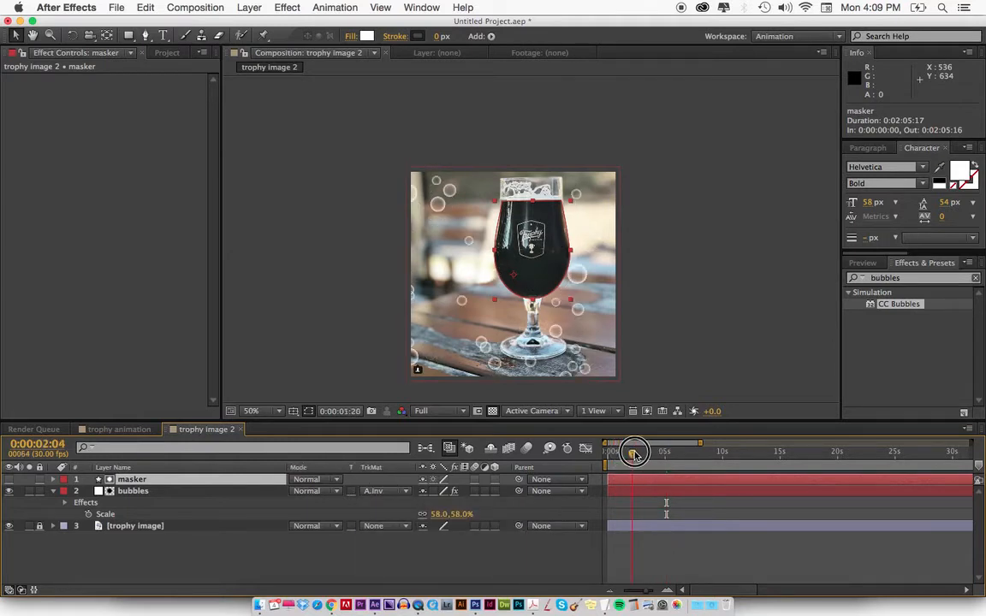
drag(634, 452, 654, 452)
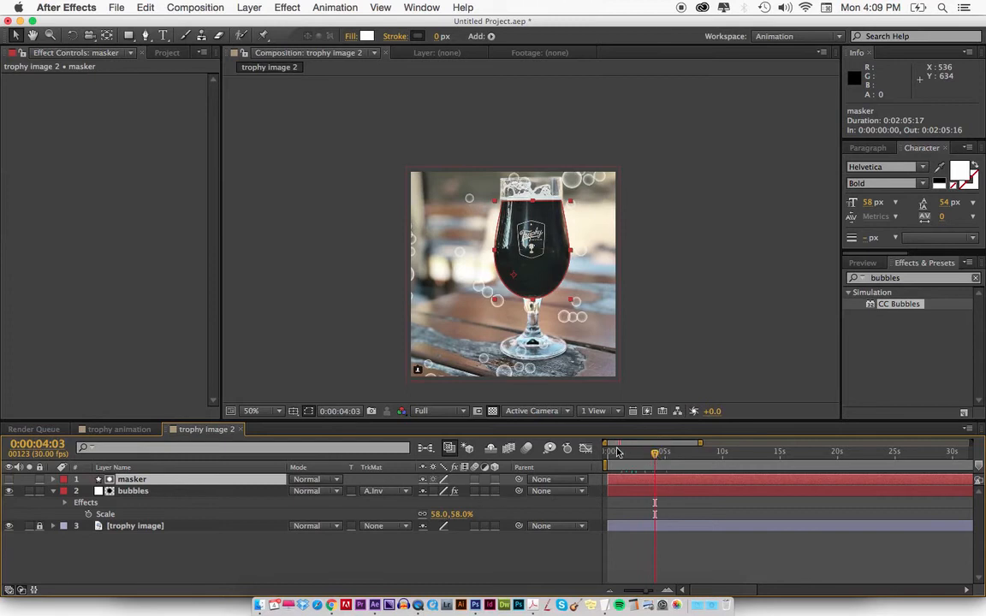
drag(654, 452, 641, 452)
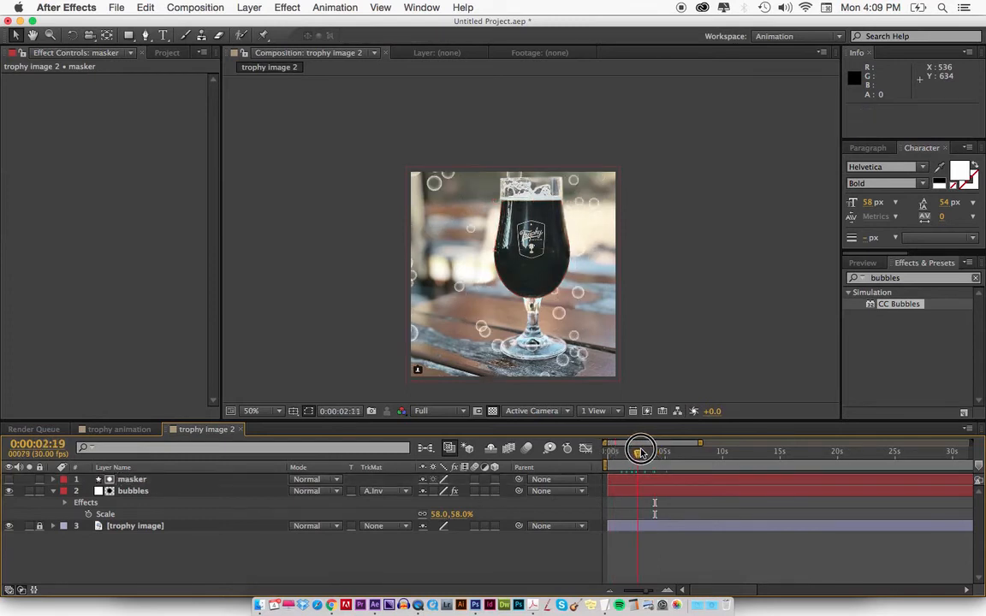
drag(641, 452, 647, 452)
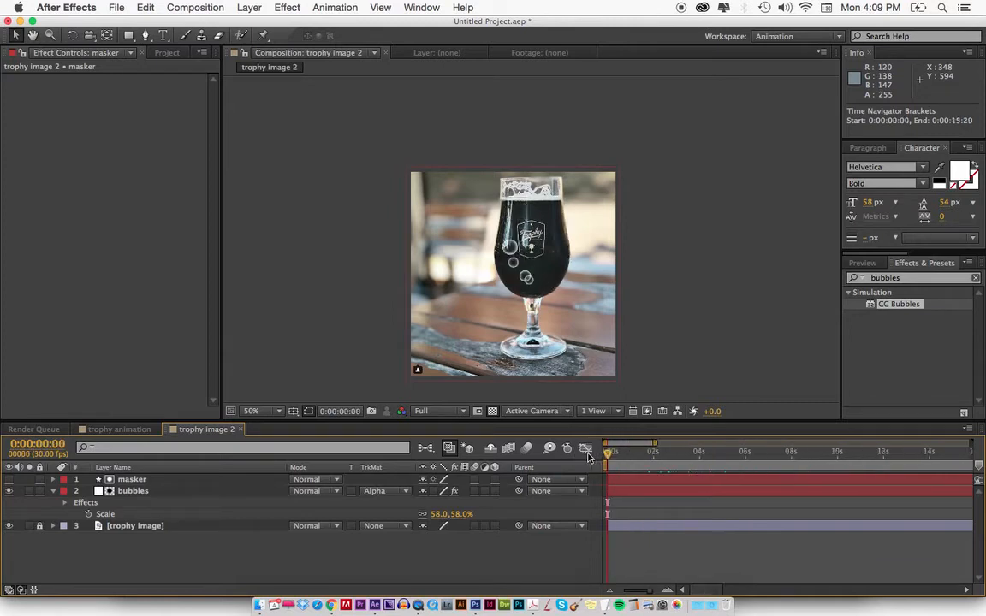
drag(606, 452, 661, 452)
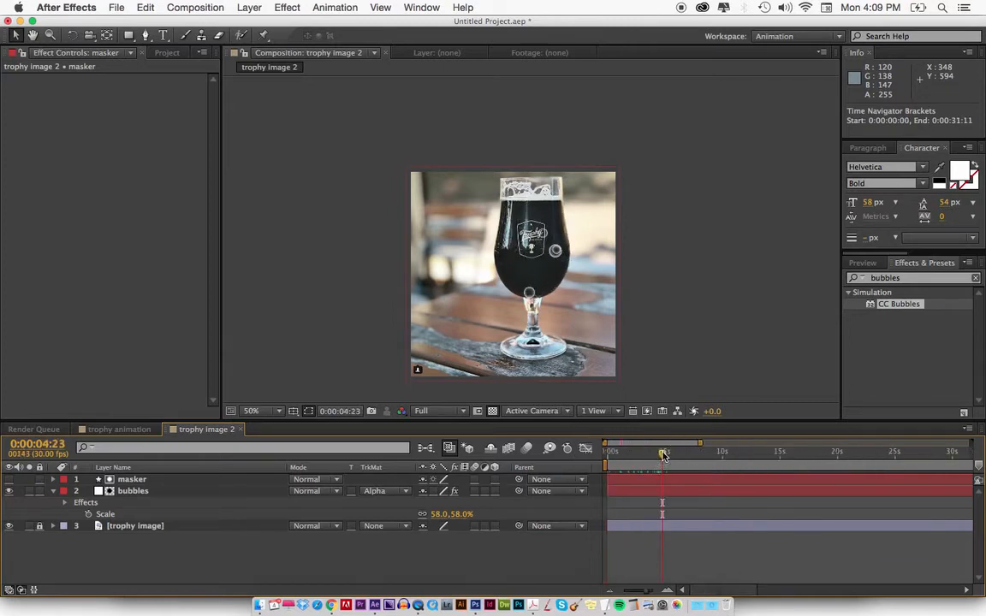
mouse_move(663, 452)
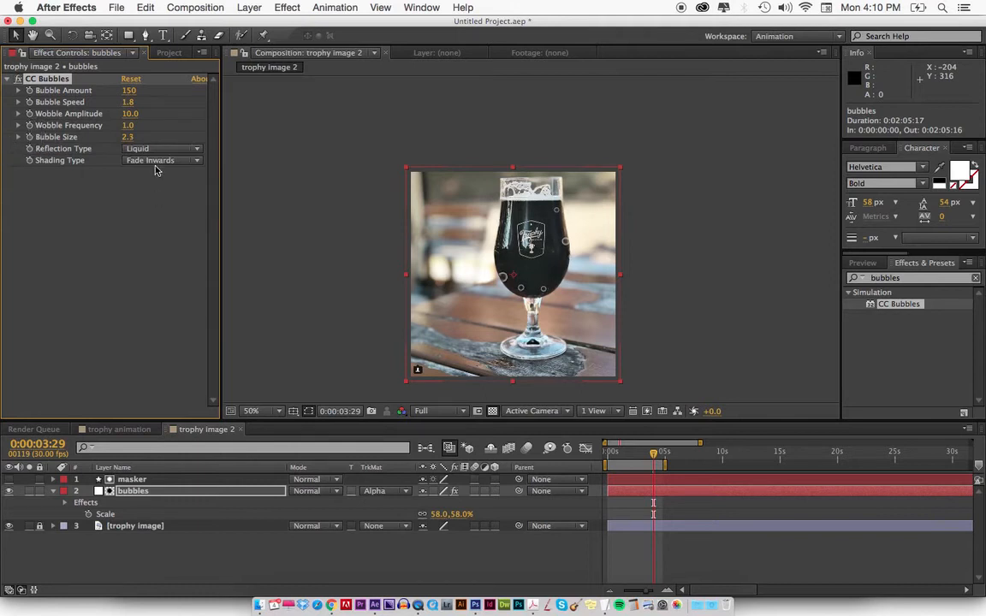
mouse_move(163, 233)
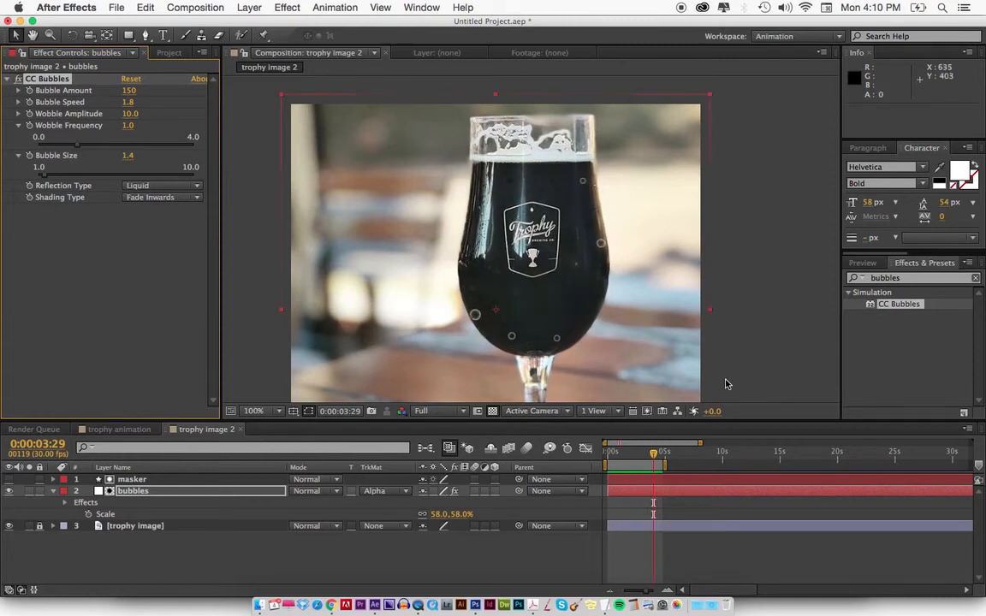
Step: Zoom the composition viewer back out after checking Bubble Size 1.4
click(253, 411)
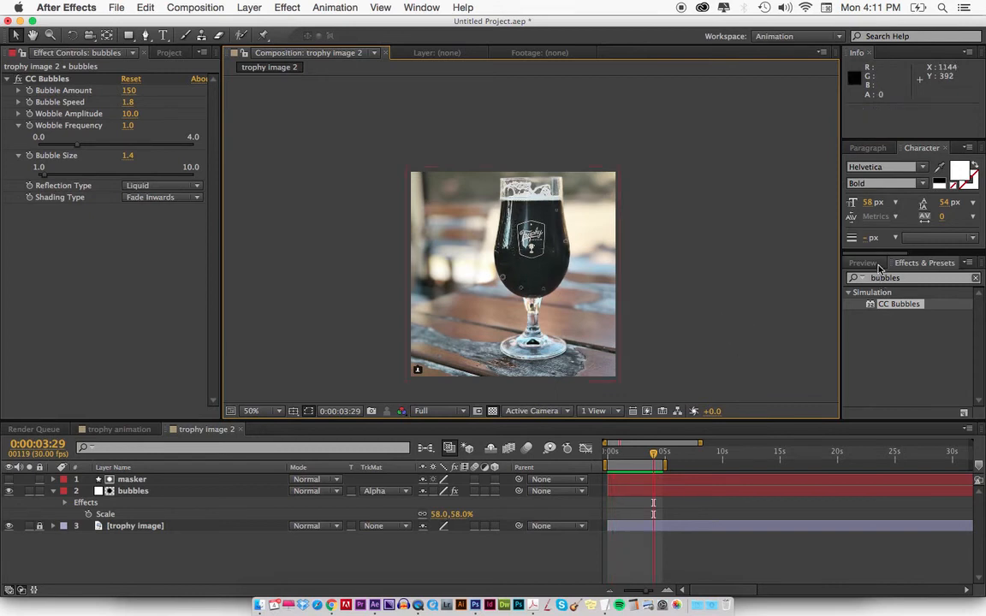
Step: Show the original Trophy Brewing beer glass Instagram post in Chrome
click(863, 264)
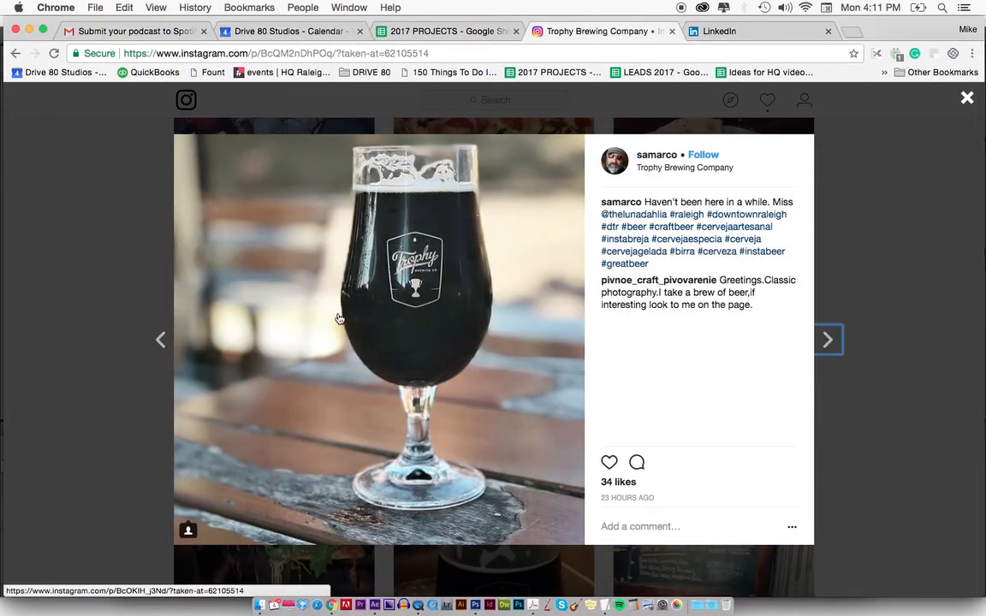
mouse_move(393, 353)
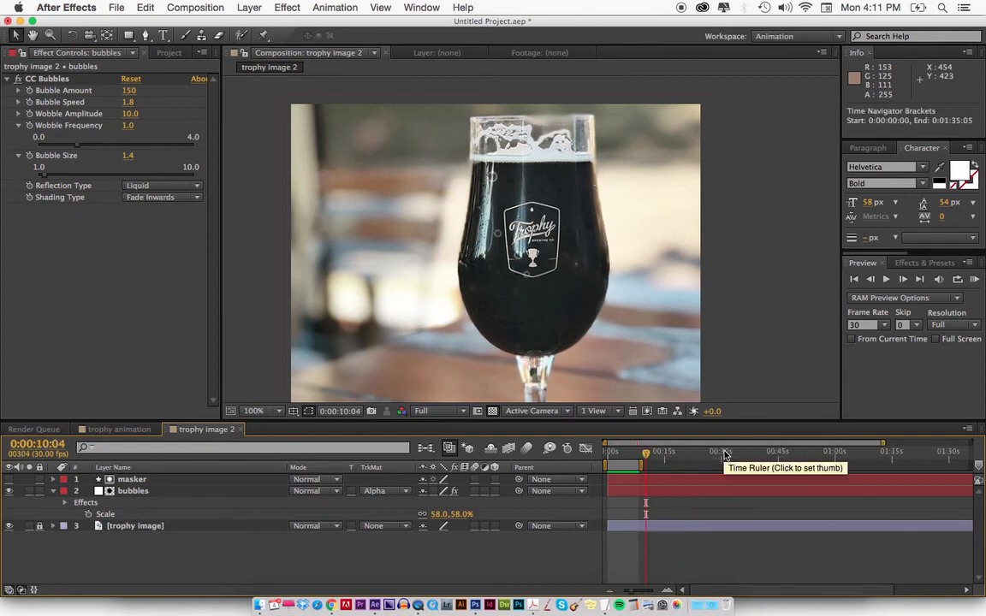
Step: Move the playhead earlier, near 2 seconds, before adding a new white solid
click(253, 411)
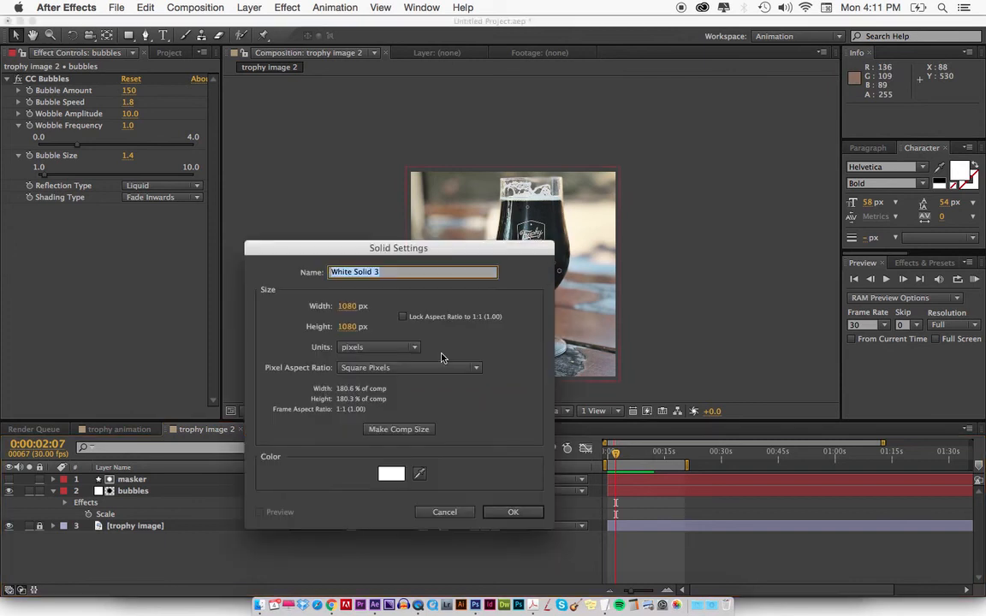
click(513, 512)
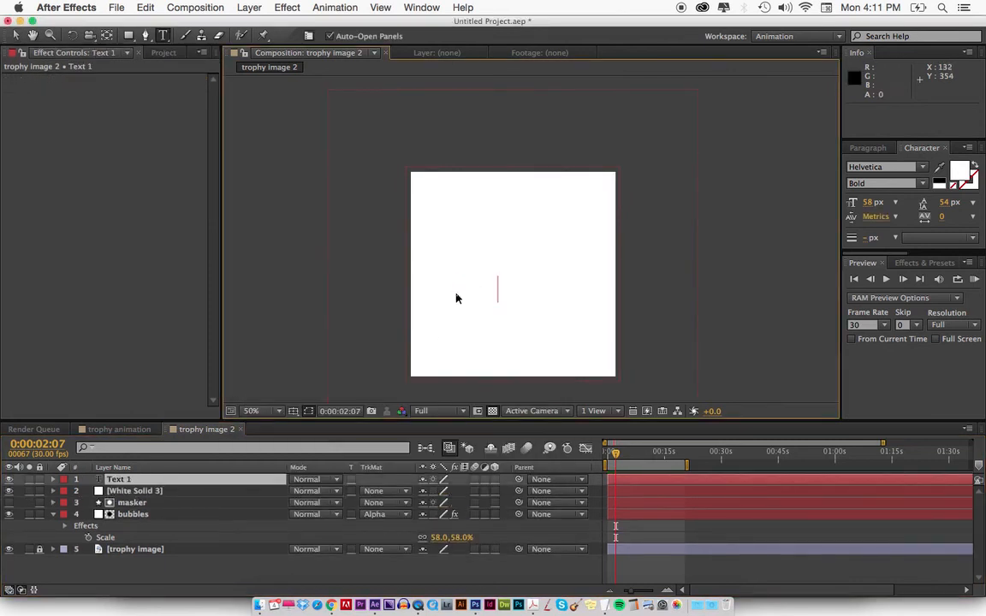
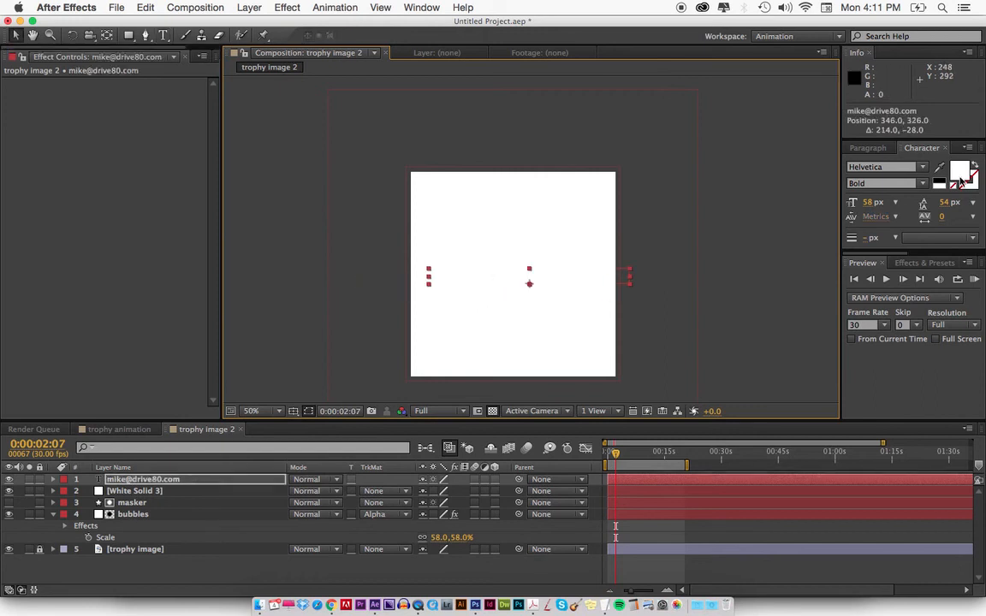
Step: Colour the contact address text red via the Character fill swatch
click(959, 173)
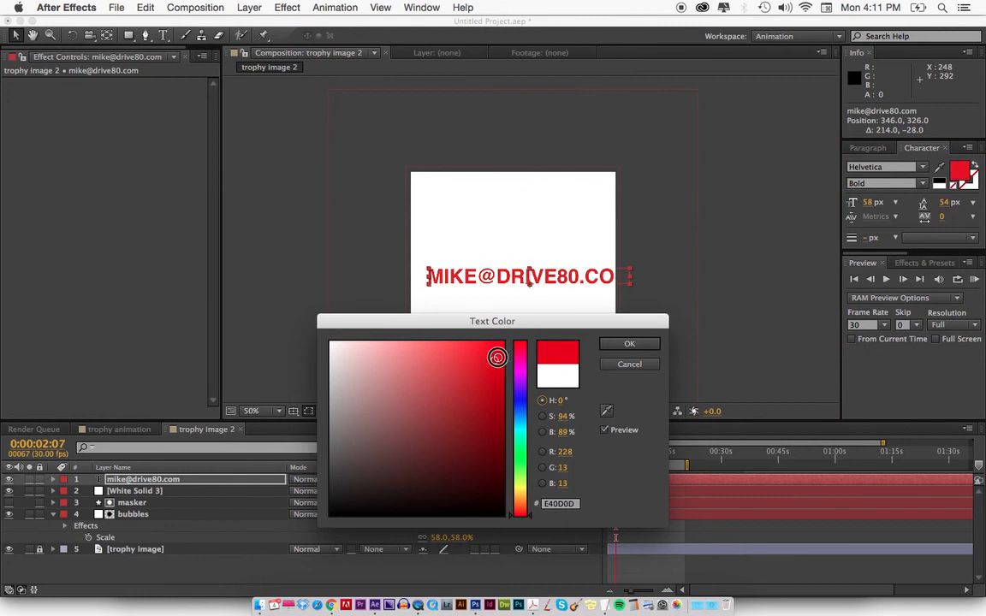
click(630, 343)
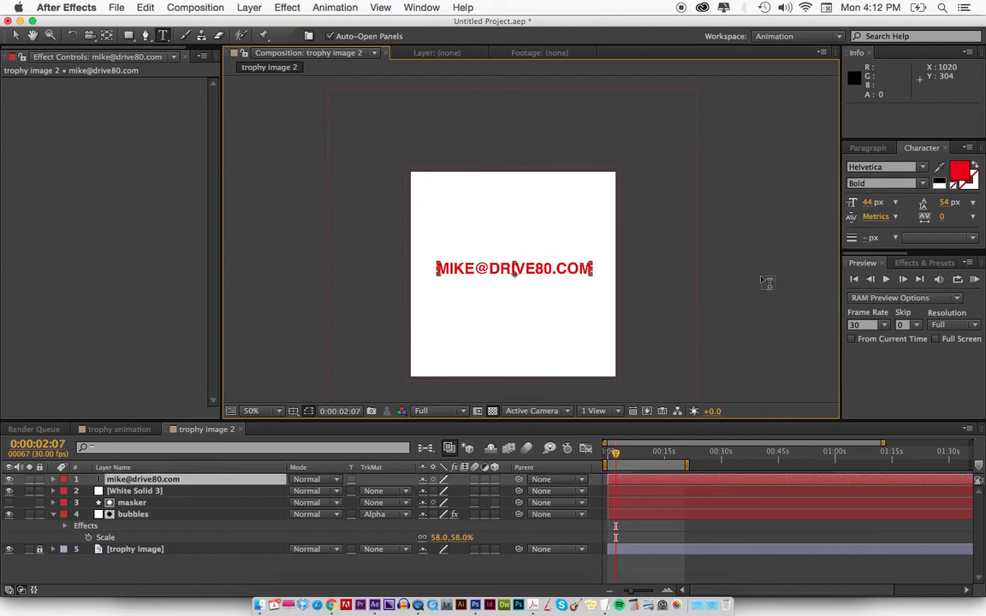
mouse_move(312, 282)
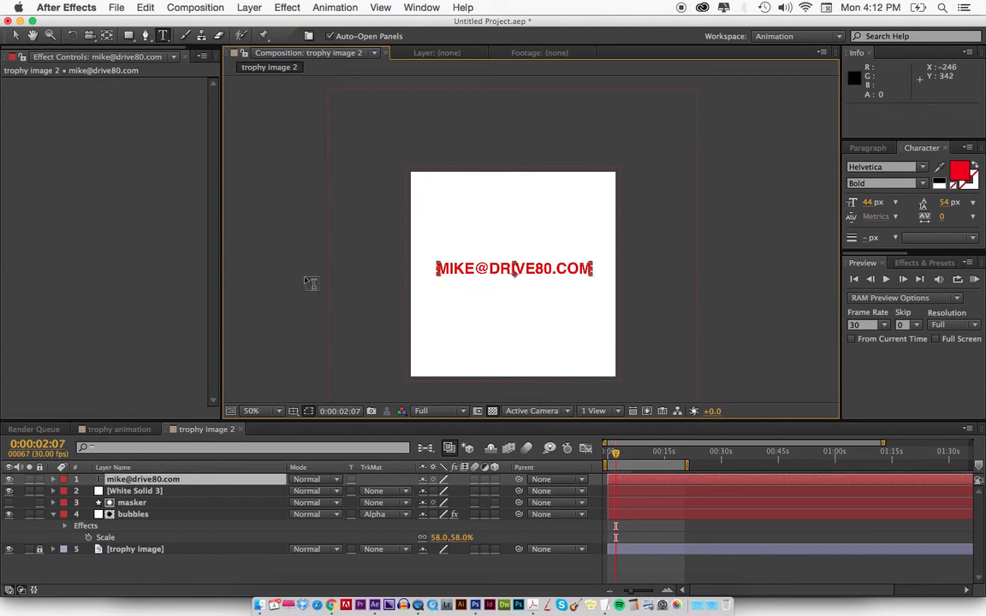
mouse_move(302, 288)
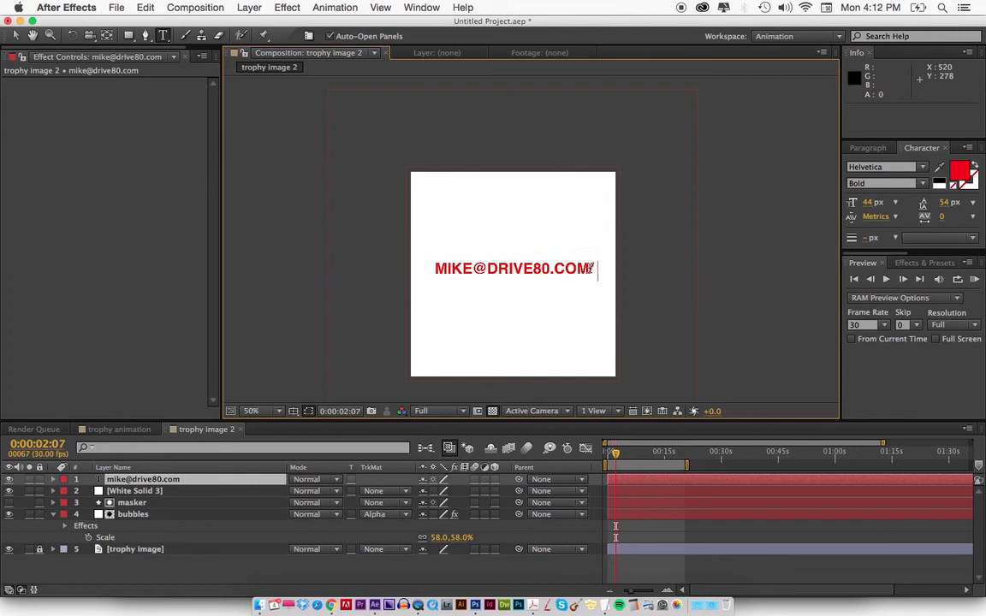
Step: Append '/learn' to the address and check it at 100% zoom on the white card
text(/learn)
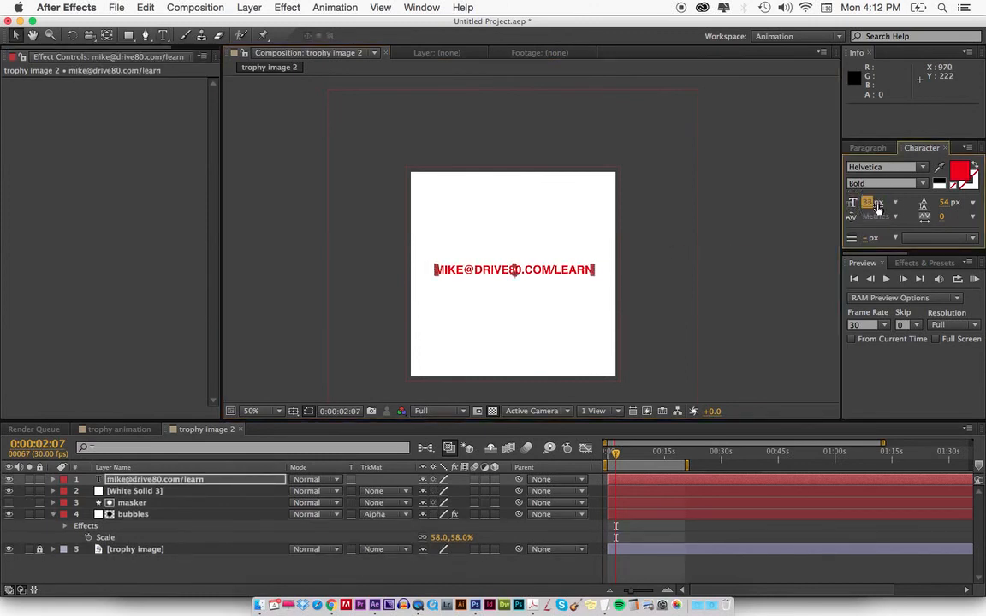
click(134, 490)
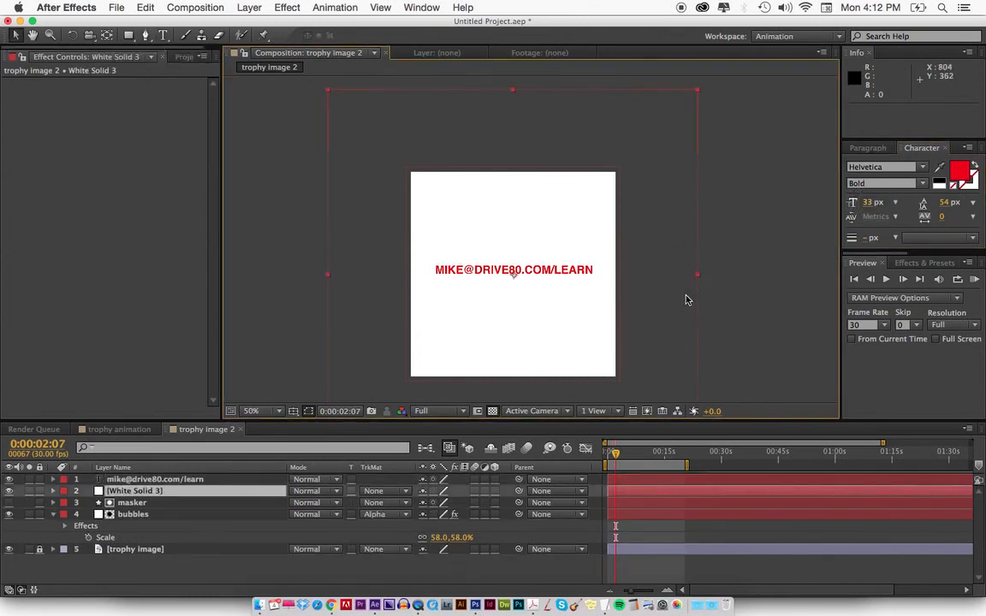
click(253, 411)
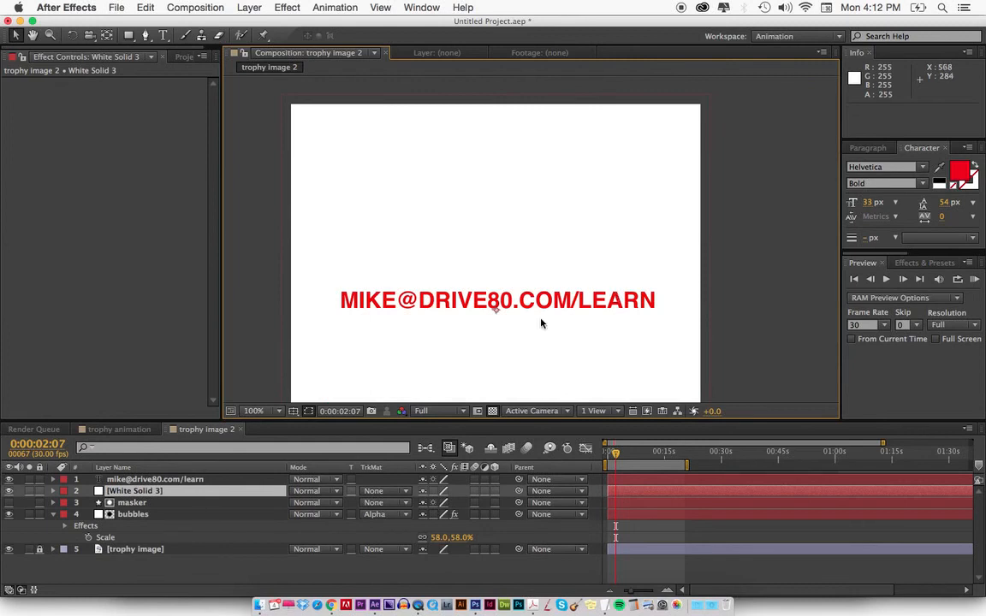